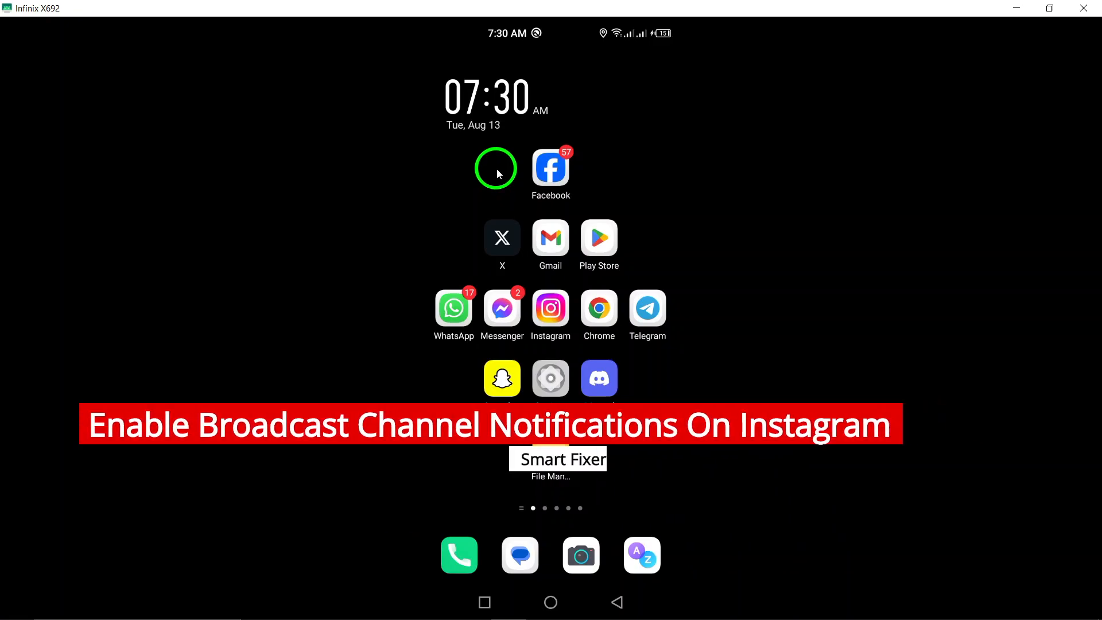
Launch Instagram from the home screen so its home feed appears.
{"action": "left_click", "coordinate": [549, 307]}
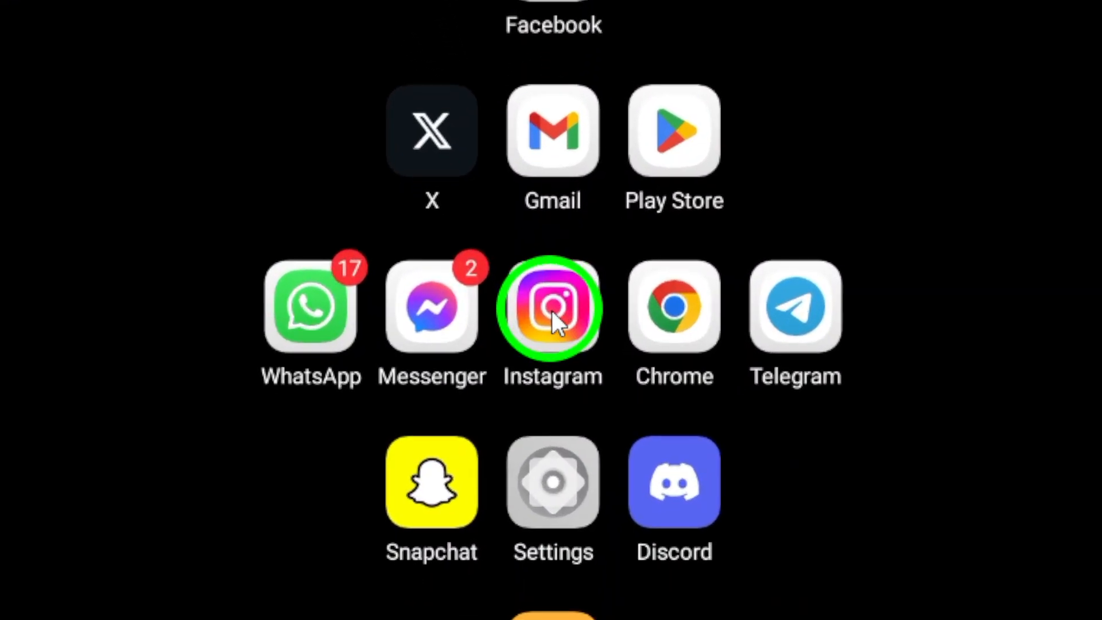
{"action": "left_click", "coordinate": [552, 305]}
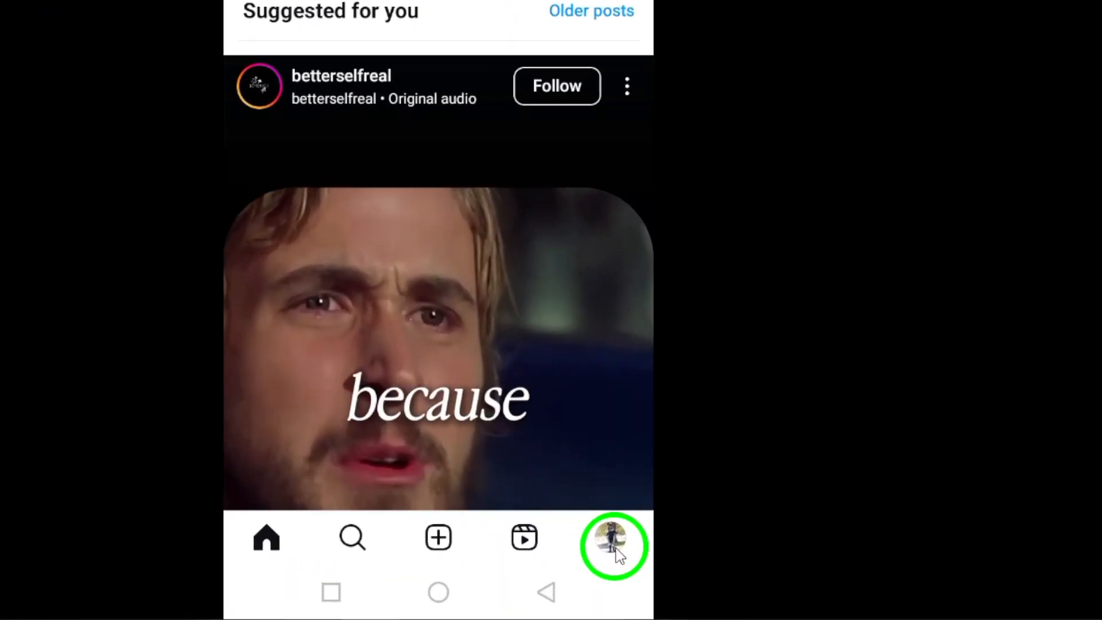
Navigate from your profile through Settings and privacy to the Notifications settings.
{"action": "left_click", "coordinate": [613, 544]}
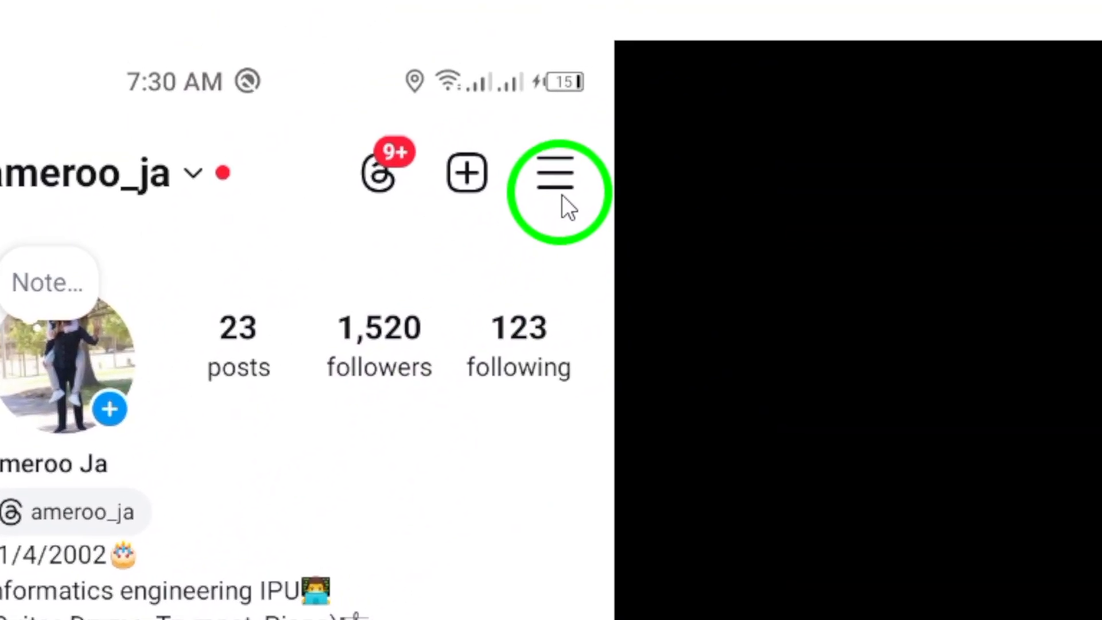
{"action": "left_click", "coordinate": [554, 181]}
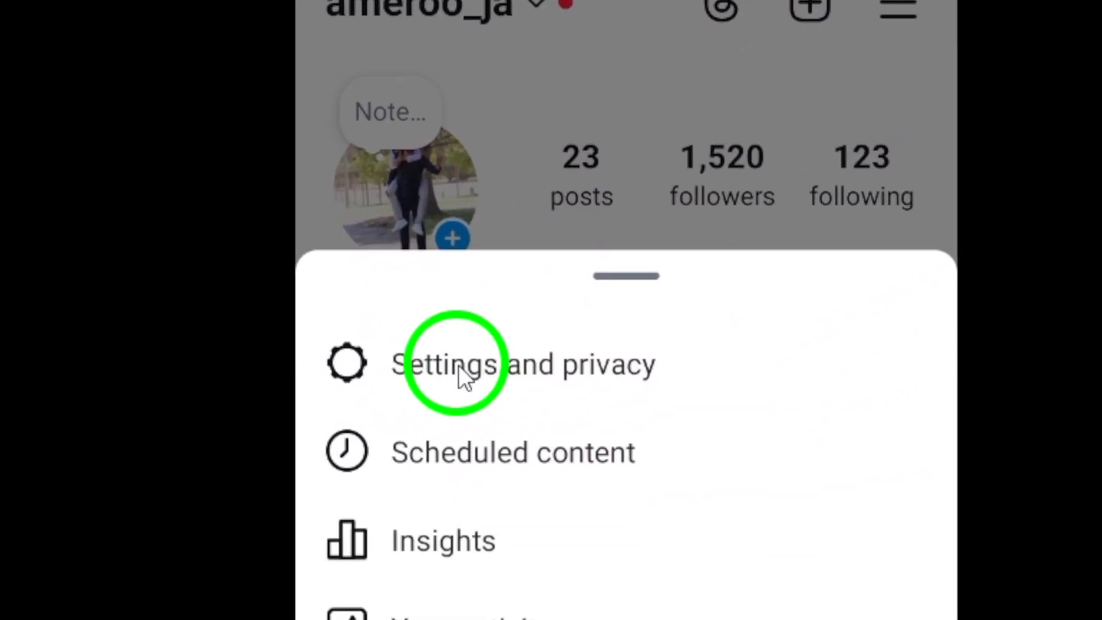
{"action": "left_click", "coordinate": [453, 364]}
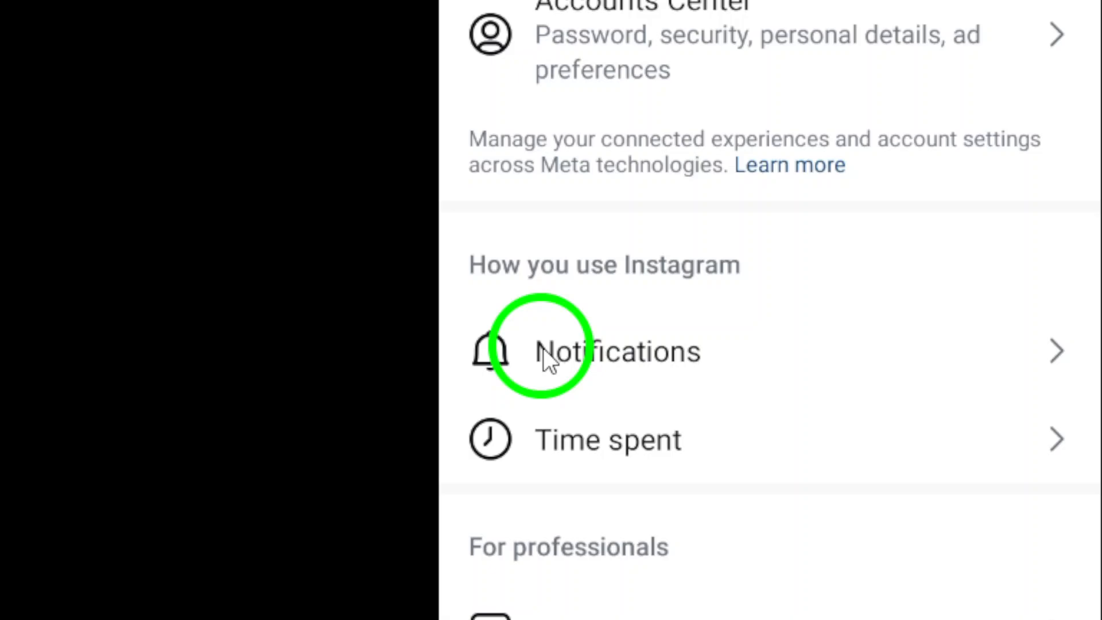
{"action": "left_click", "coordinate": [619, 351]}
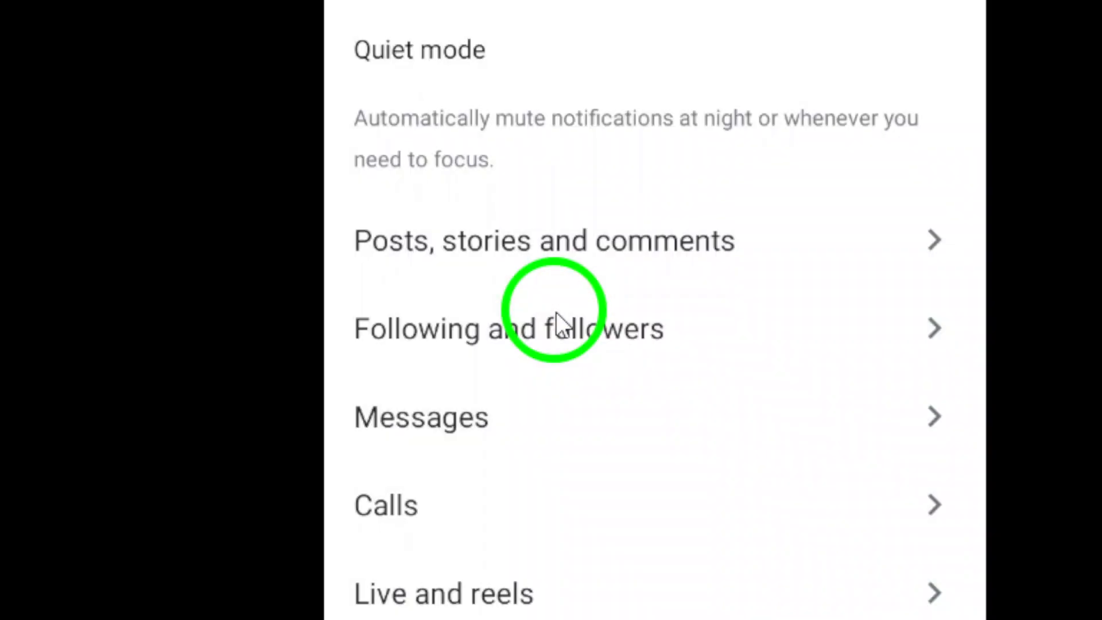
In Messages notification settings, switch Broadcast channel messages to On.
{"action": "scroll", "scroll_direction": "up", "scroll_amount": 3}
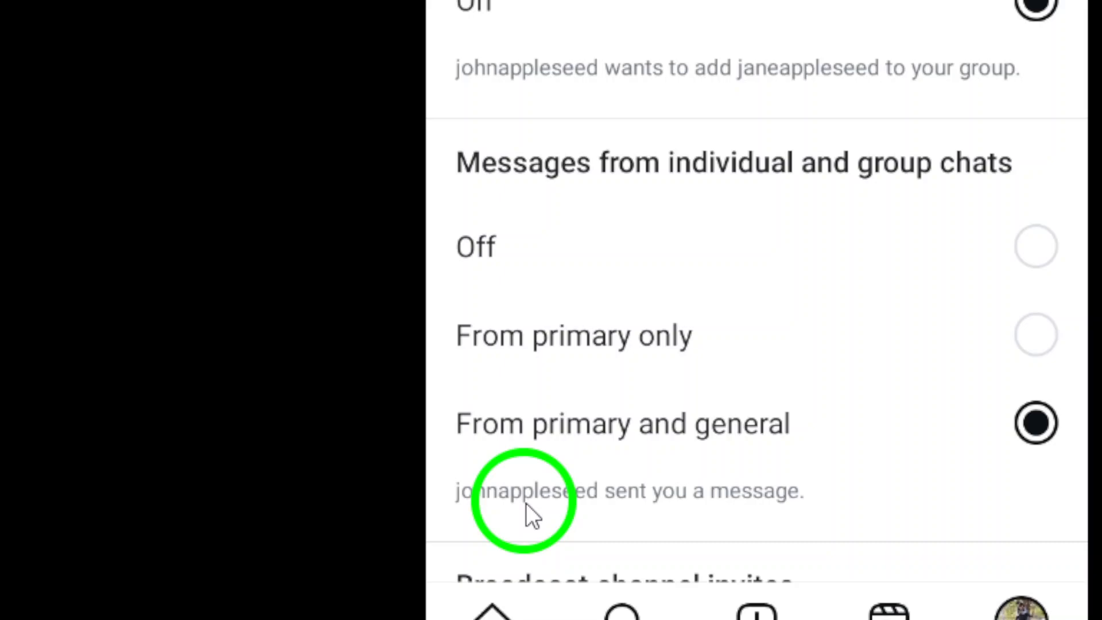
{"action": "scroll", "scroll_direction": "down", "scroll_amount": 3}
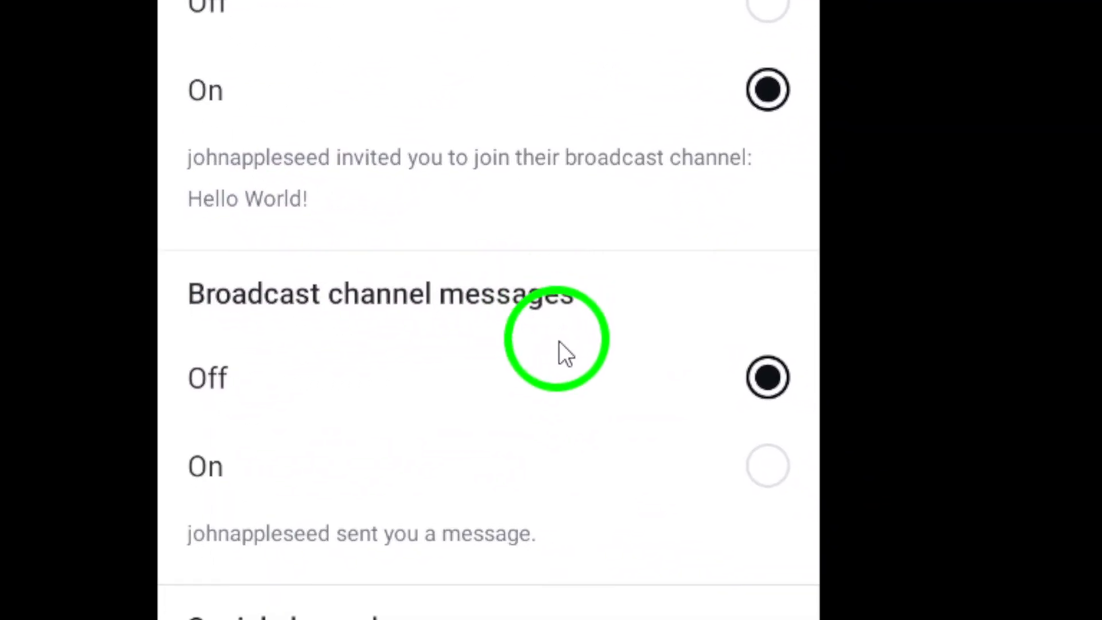
{"action": "left_click", "coordinate": [768, 465]}
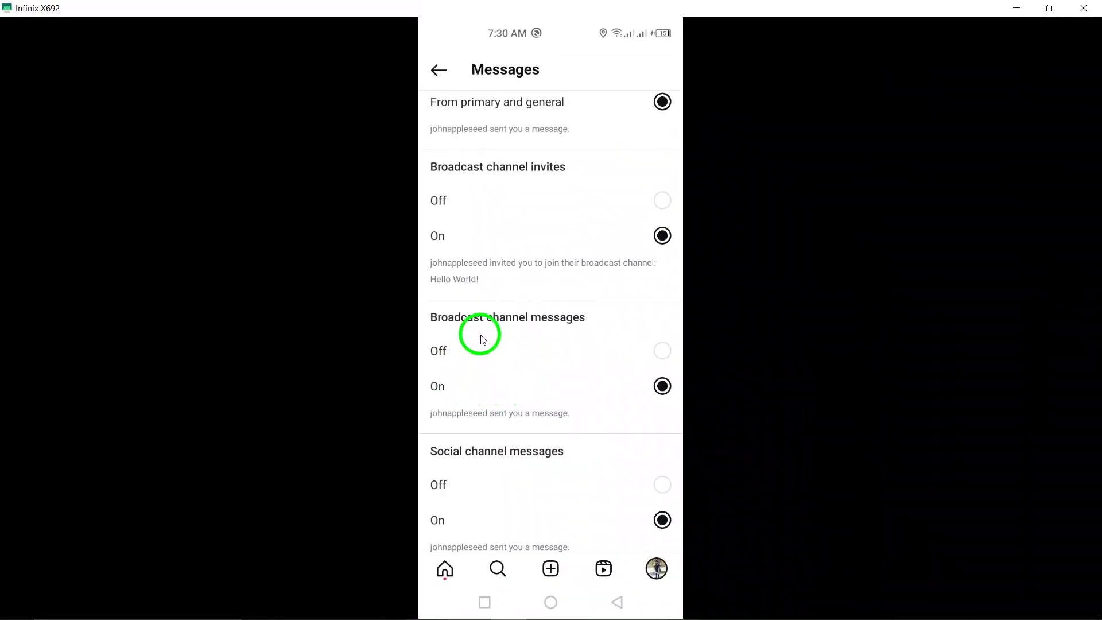
{"action": "scroll", "scroll_direction": "down", "scroll_amount": 3}
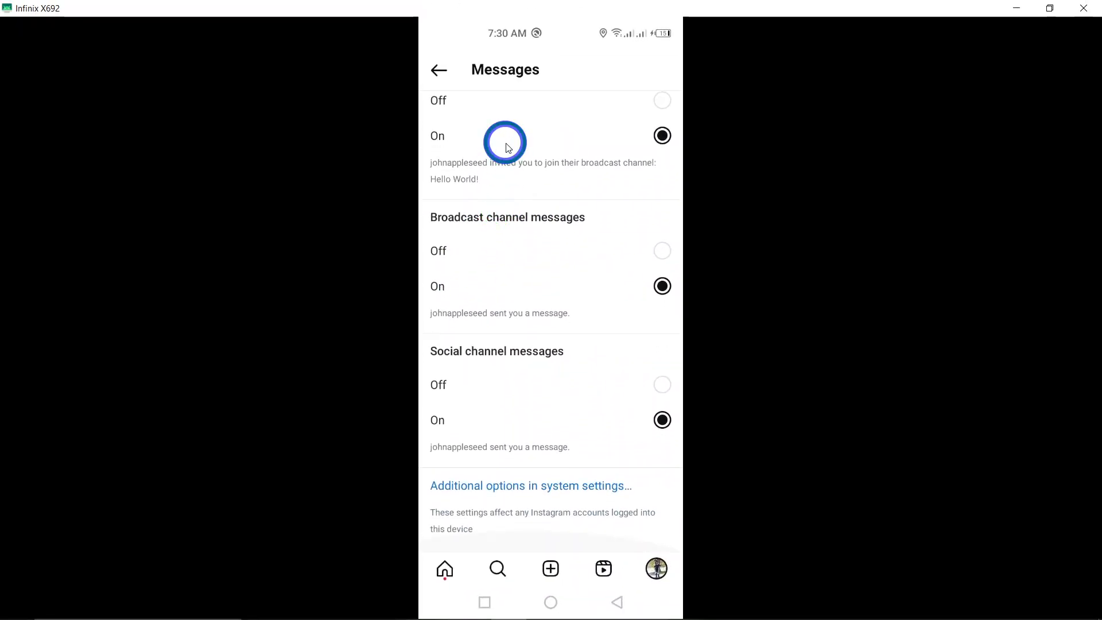
{"action": "mouse_move", "coordinate": [572, 332]}
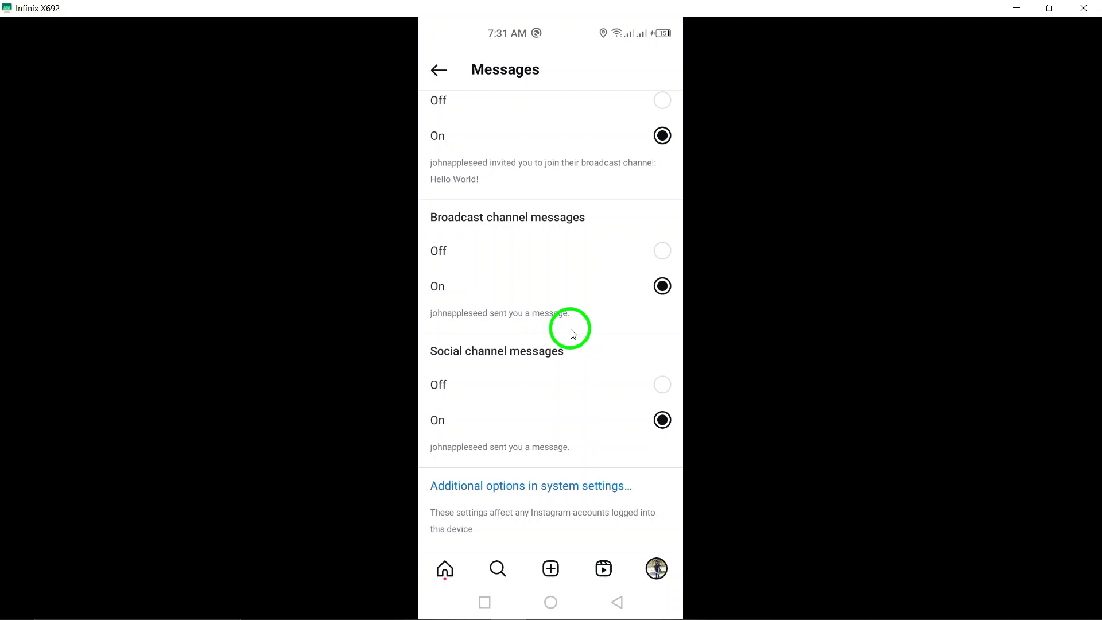
{"action": "mouse_move", "coordinate": [572, 341]}
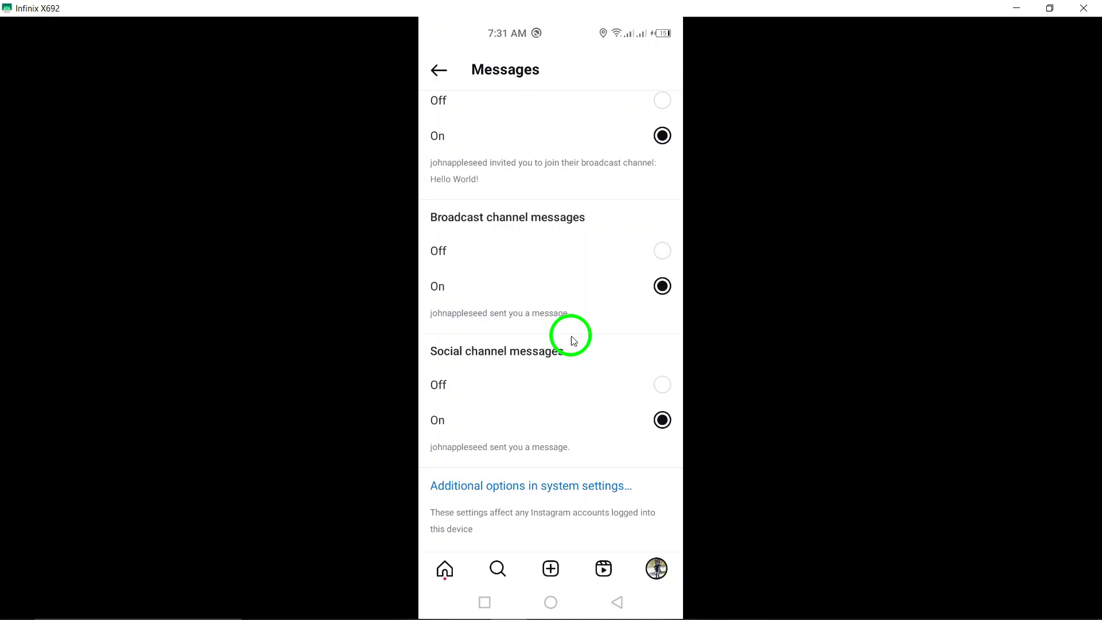
{"action": "mouse_move", "coordinate": [582, 340]}
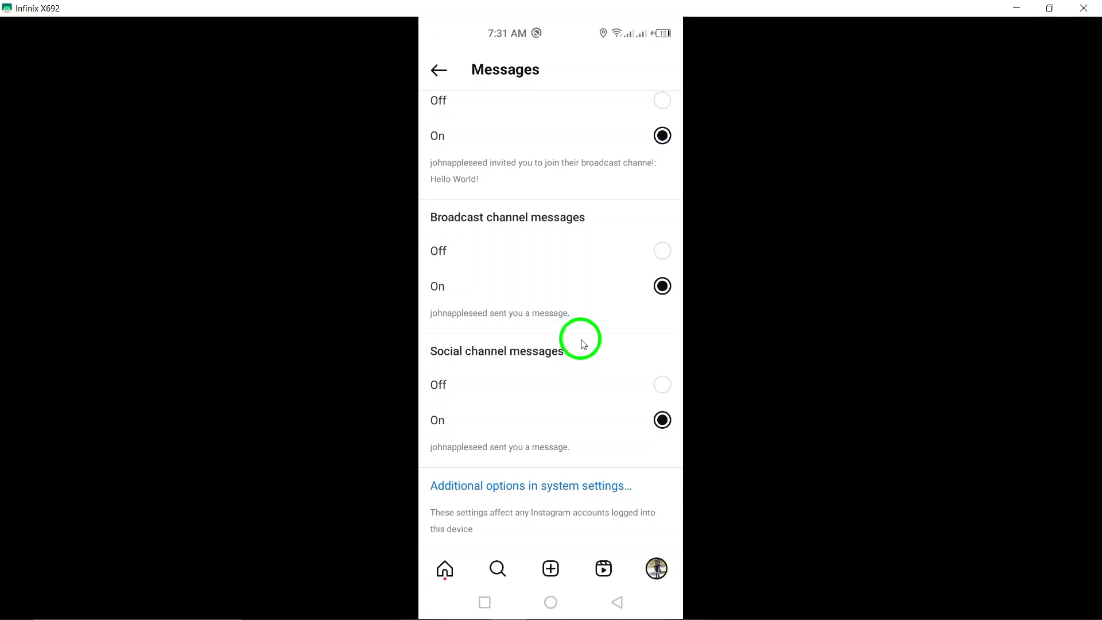